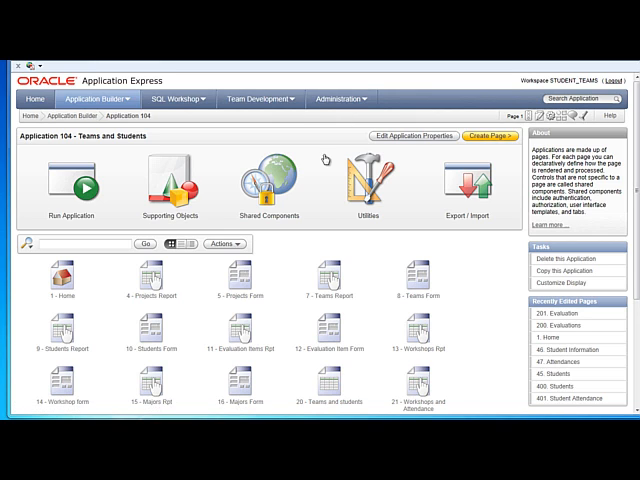
{"action": "mouse_move", "coordinate": [456, 108]}
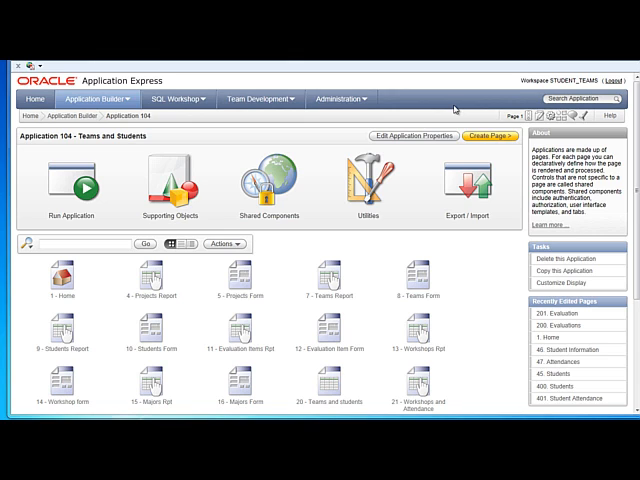
{"action": "mouse_move", "coordinate": [452, 108]}
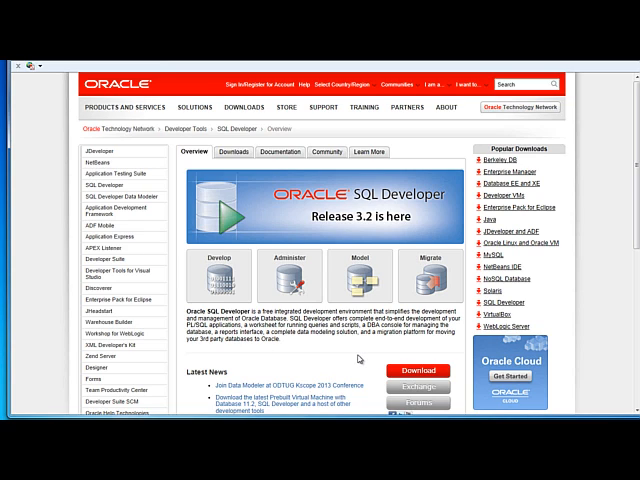
{"action": "mouse_move", "coordinate": [358, 356]}
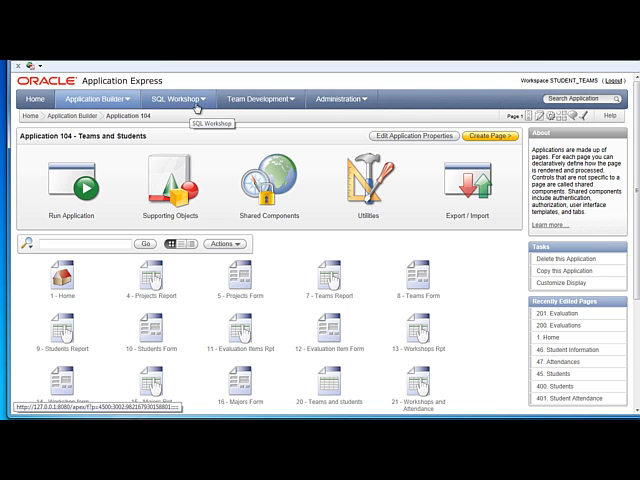
- Open SQL Workshop and its Object Browser to list the STUDENT_TEAMS schema tables
{"action": "left_click", "coordinate": [200, 98]}
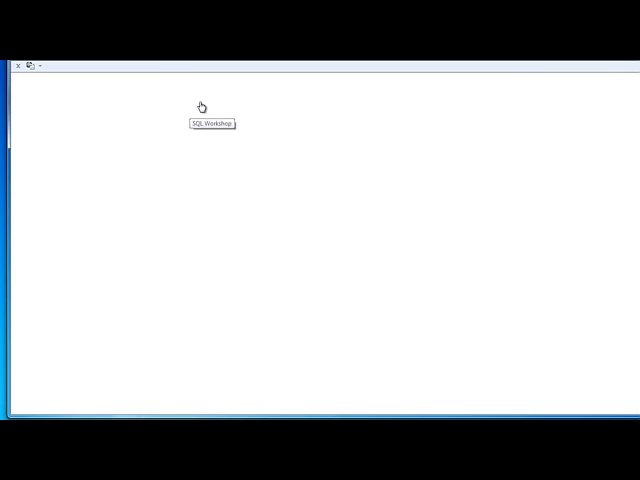
{"action": "left_click", "coordinate": [207, 105]}
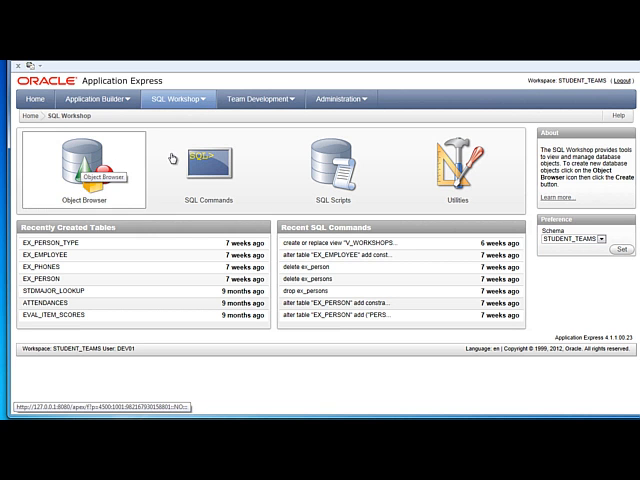
{"action": "mouse_move", "coordinate": [185, 160]}
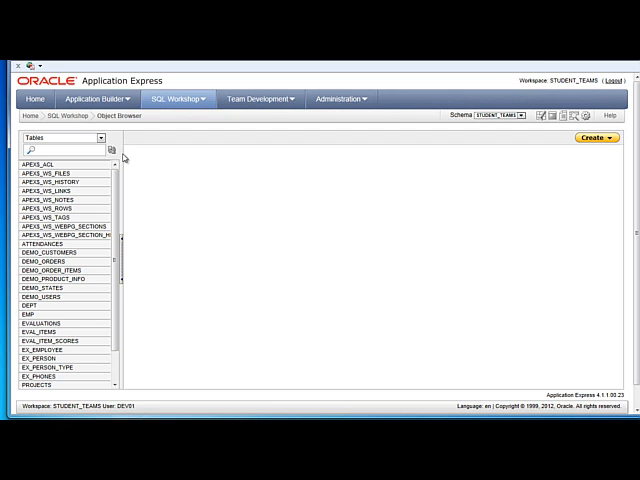
{"action": "mouse_move", "coordinate": [47, 173]}
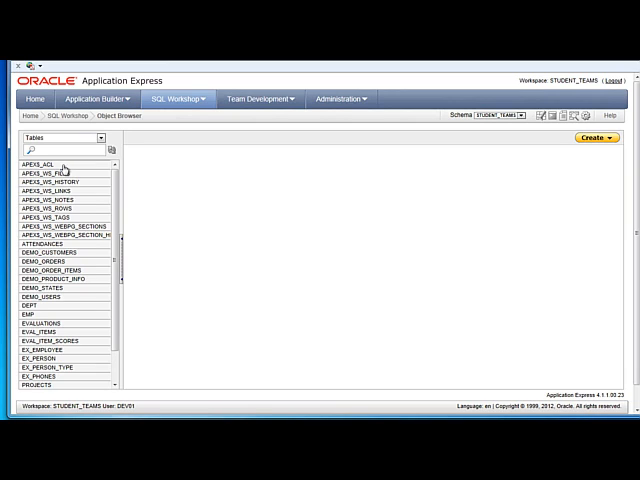
{"action": "mouse_move", "coordinate": [253, 174]}
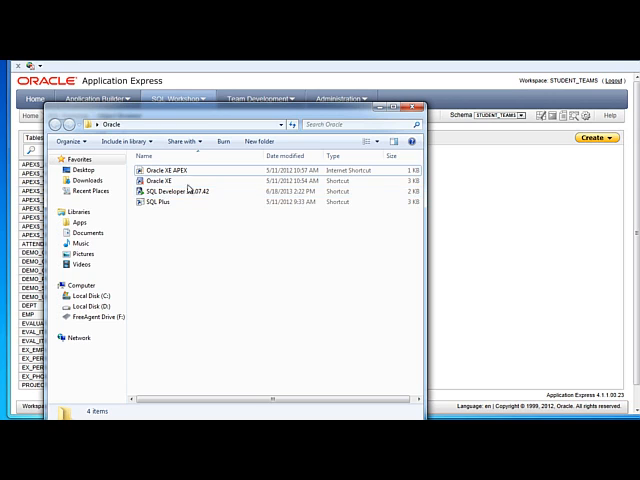
{"action": "mouse_move", "coordinate": [185, 191]}
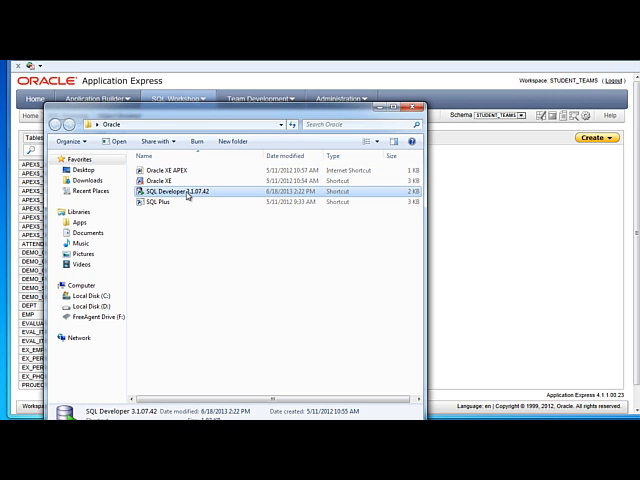
- Launch the SQL Developer 3.1.07.42 shortcut from the Oracle folder
{"action": "double_click", "coordinate": [183, 191]}
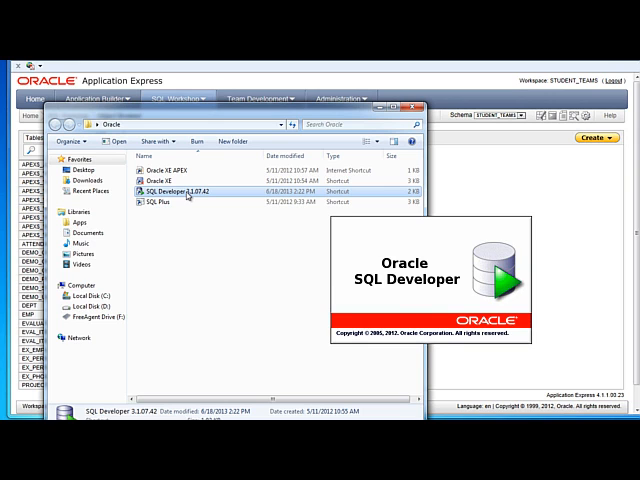
- Close the Tip of the Day dialog and select the Oracle XE - sys connection
{"action": "double_click", "coordinate": [184, 191]}
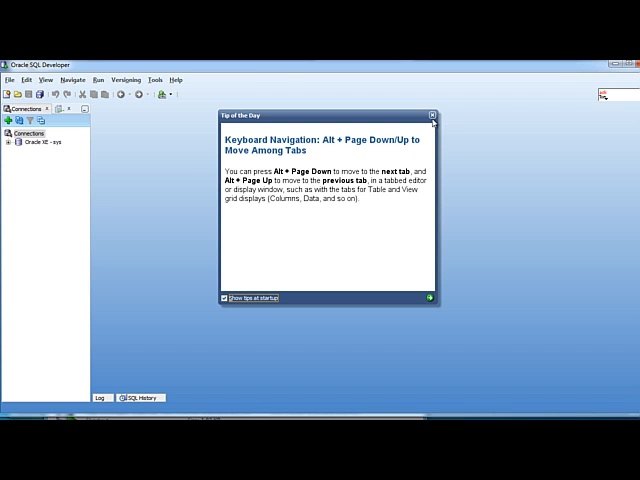
{"action": "left_click", "coordinate": [430, 116]}
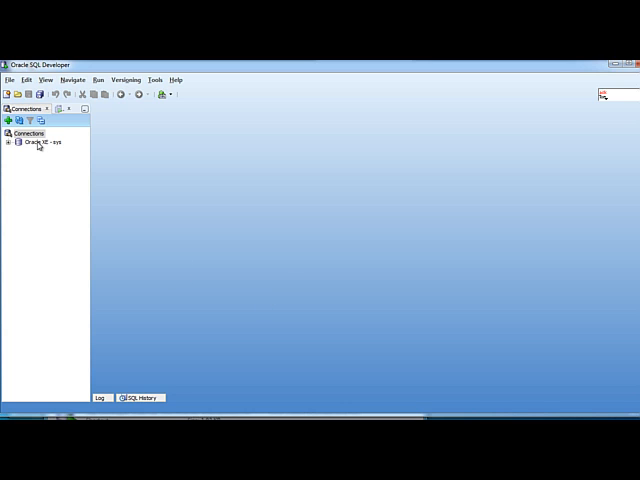
{"action": "left_click", "coordinate": [42, 141]}
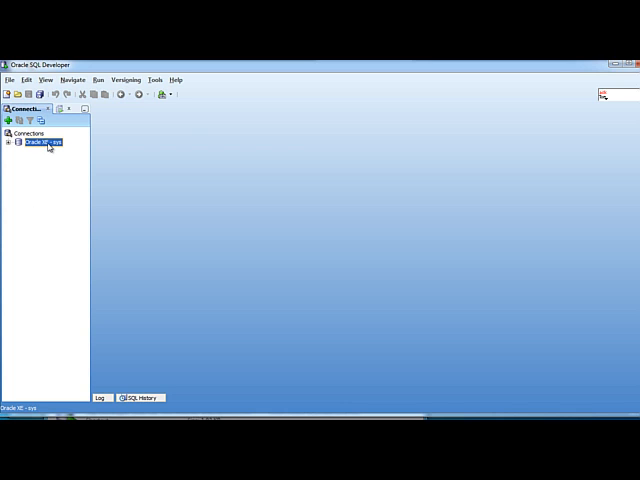
- Show the Properties of the Oracle XE - sys connection
{"action": "right_click", "coordinate": [40, 142]}
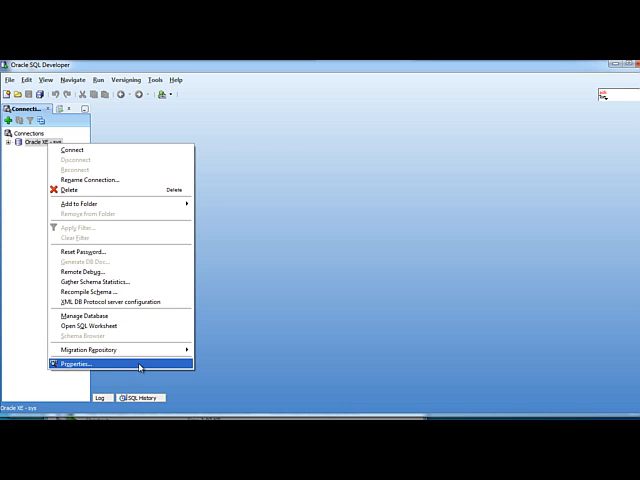
{"action": "left_click", "coordinate": [66, 363]}
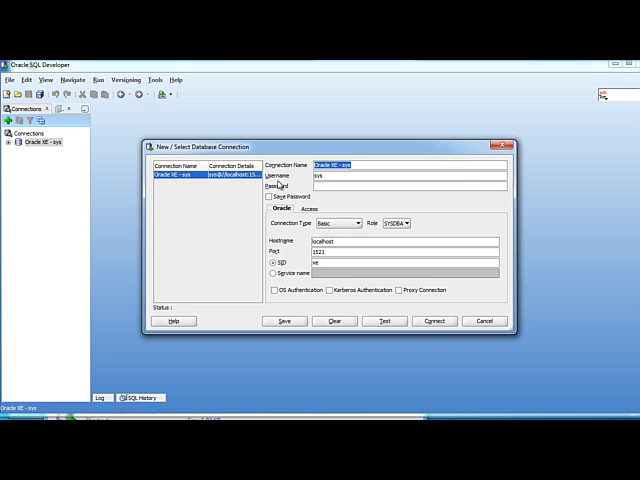
- Enter the sys password, keep the SYSDBA role, and connect to Oracle XE
{"action": "left_click", "coordinate": [360, 166]}
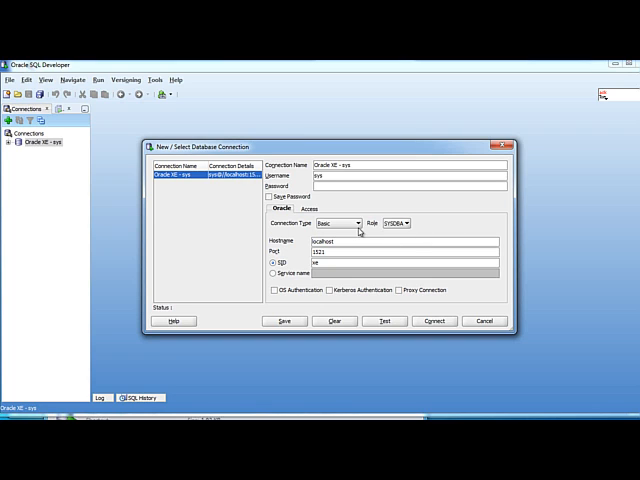
{"action": "mouse_move", "coordinate": [320, 275]}
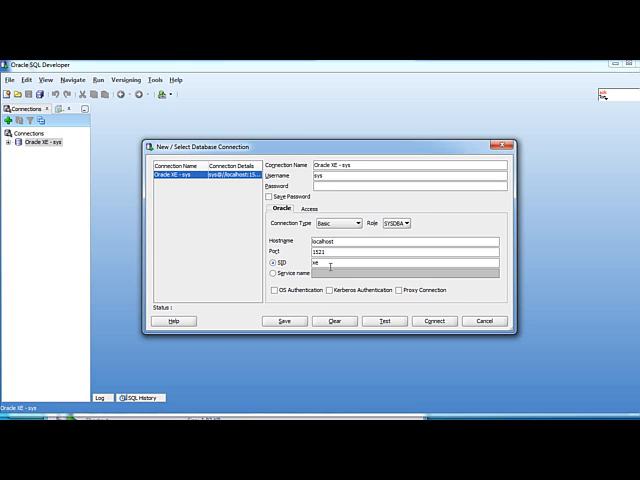
{"action": "mouse_move", "coordinate": [340, 262]}
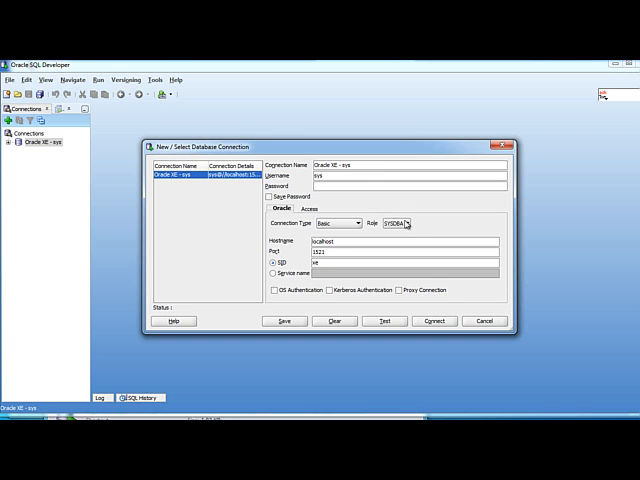
{"action": "left_click", "coordinate": [403, 223]}
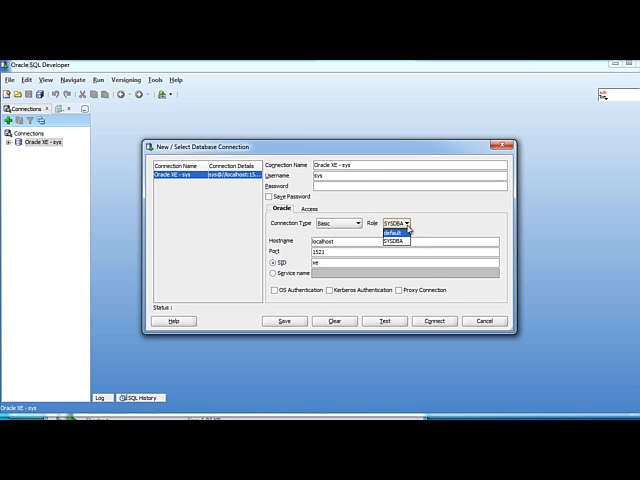
{"action": "left_click", "coordinate": [390, 240]}
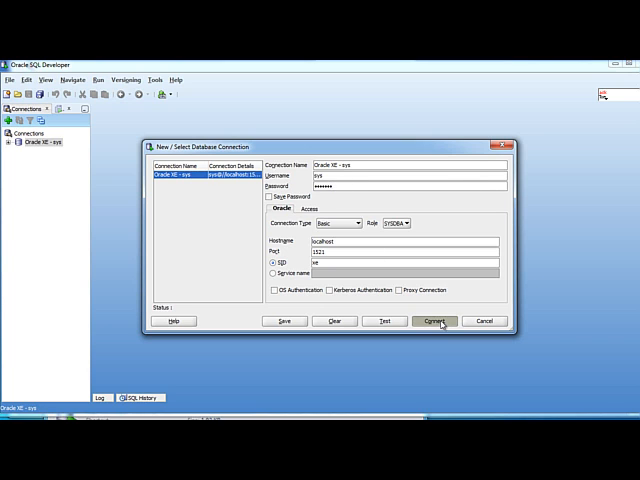
{"action": "left_click", "coordinate": [435, 321]}
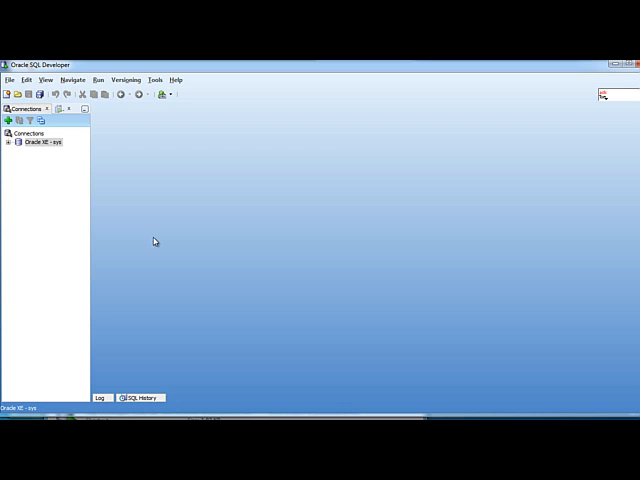
{"action": "mouse_move", "coordinate": [167, 151]}
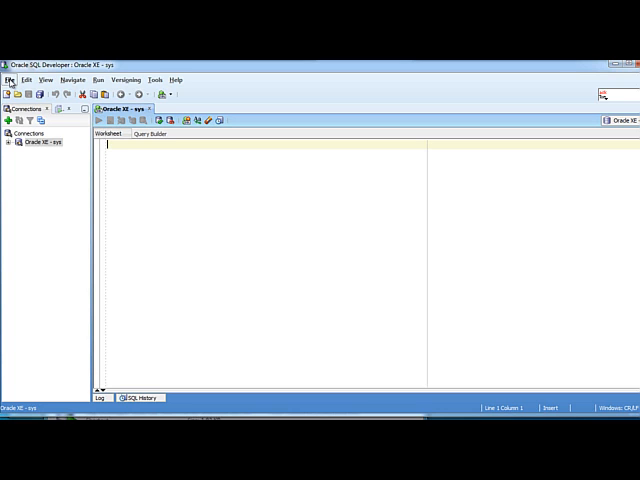
- Browse to File > Data Modeler > Import to reach the Data Dictionary option
{"action": "left_click", "coordinate": [10, 80]}
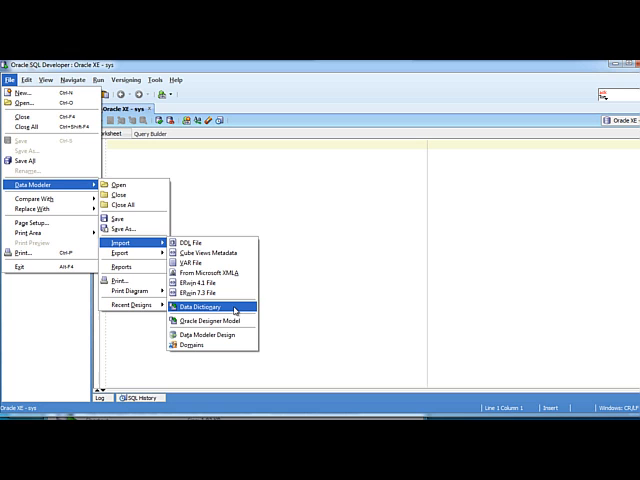
- Start the Data Dictionary Import Wizard and add a new database connection
{"action": "left_click", "coordinate": [205, 294]}
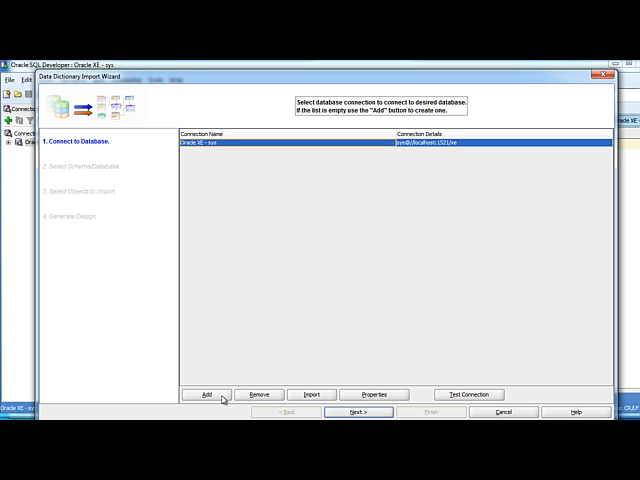
{"action": "left_click", "coordinate": [208, 393]}
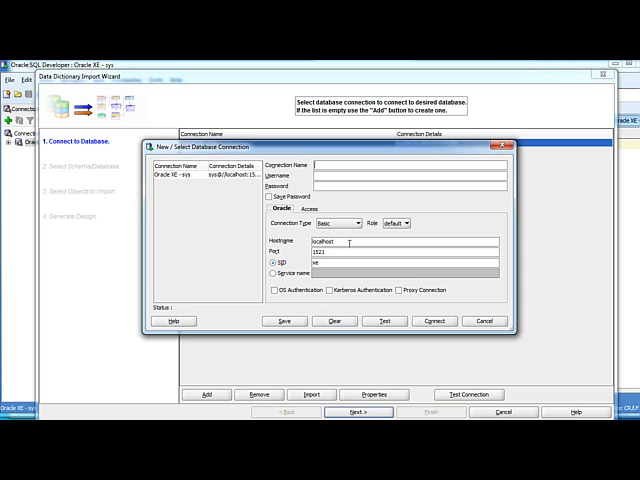
- Create the student_teams connection with saved password, test it, and connect
{"action": "type", "text": "student_team"}
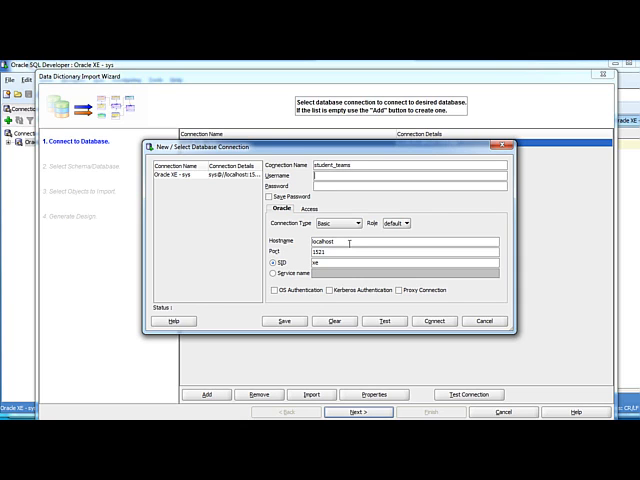
{"action": "type", "text": "student_teams"}
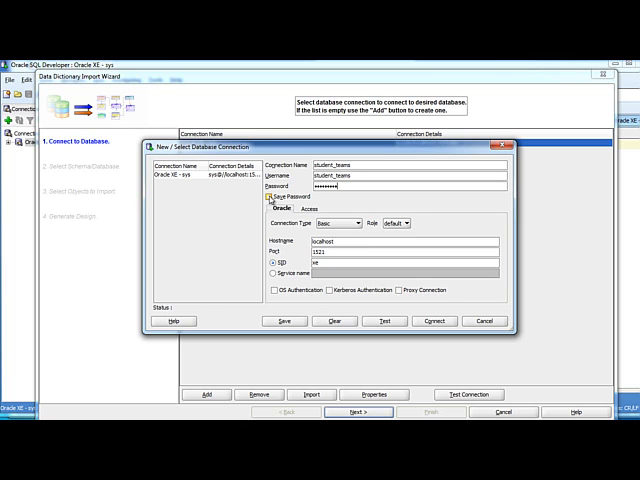
{"action": "left_click", "coordinate": [270, 197]}
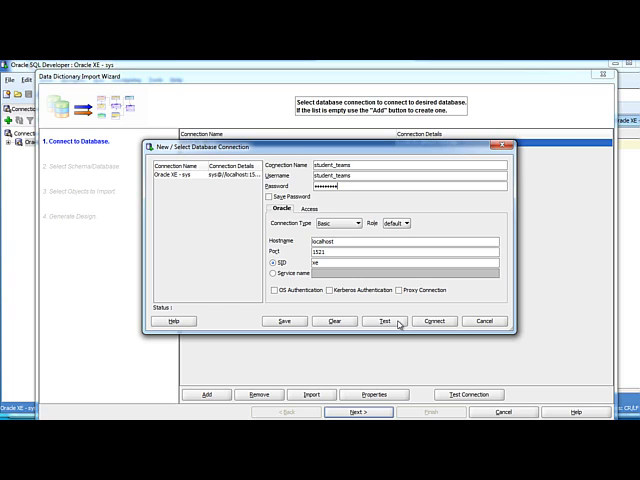
{"action": "left_click", "coordinate": [384, 321]}
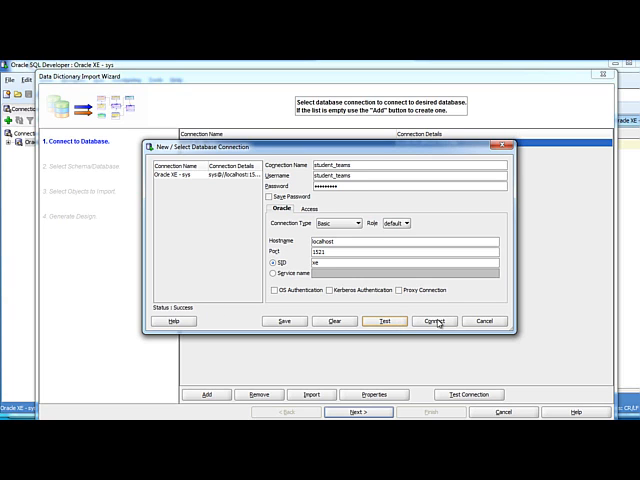
{"action": "left_click", "coordinate": [432, 321]}
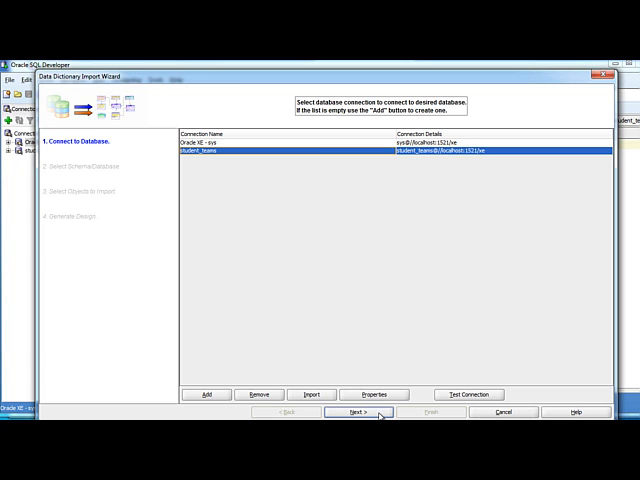
- Advance to the schema step and tick STUDENT_TEAMS
{"action": "left_click", "coordinate": [357, 412]}
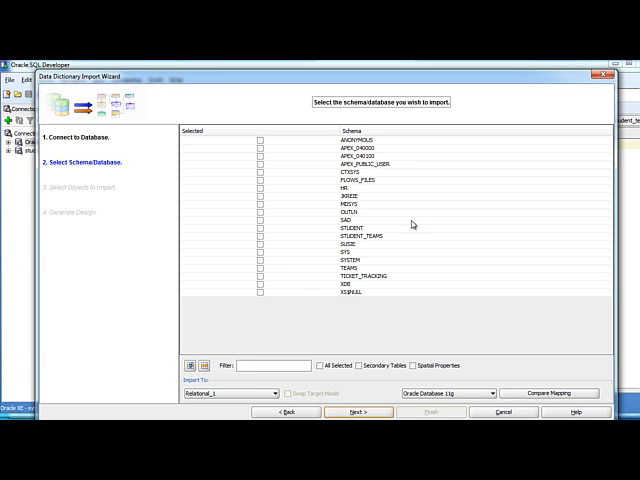
{"action": "mouse_move", "coordinate": [370, 209]}
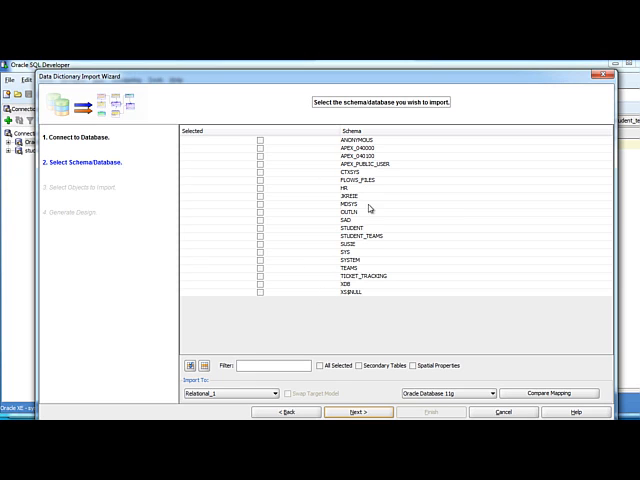
{"action": "mouse_move", "coordinate": [370, 251]}
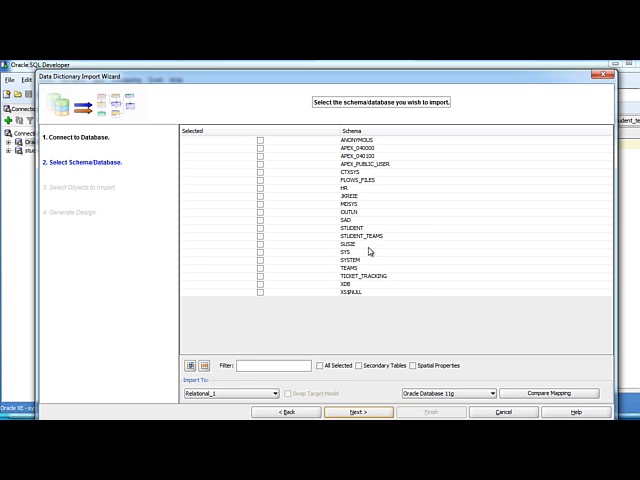
{"action": "left_click", "coordinate": [260, 235]}
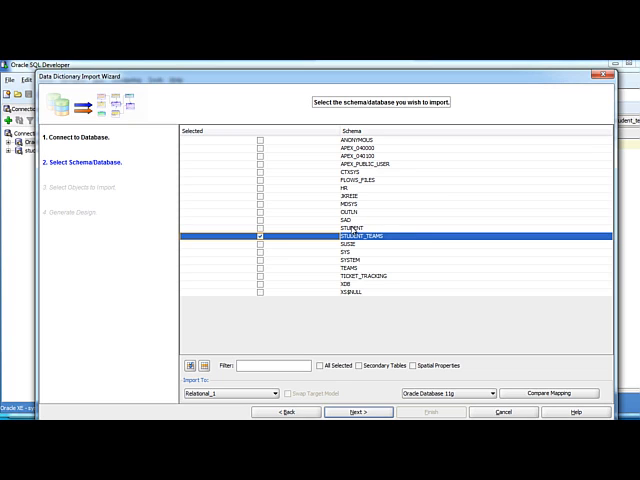
{"action": "mouse_move", "coordinate": [377, 231]}
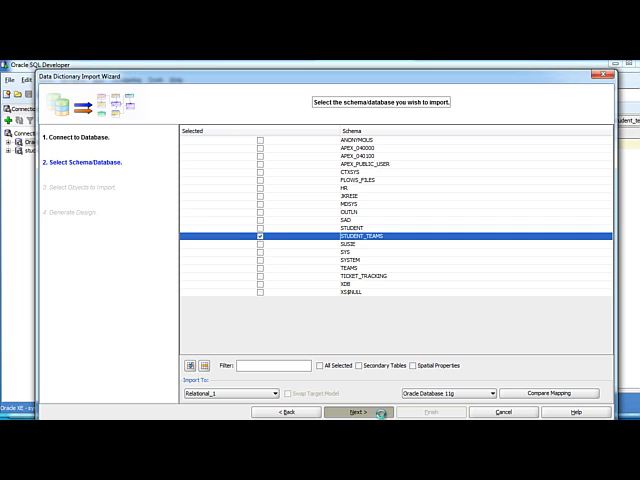
- Tick ATTENDANCES, EVAL_ITEMS, EVAL_ITEM_SCORES, STDMAJOR_LOOKUP, TEAMS and WORKSHOPS on the Tables tab
{"action": "left_click", "coordinate": [356, 412]}
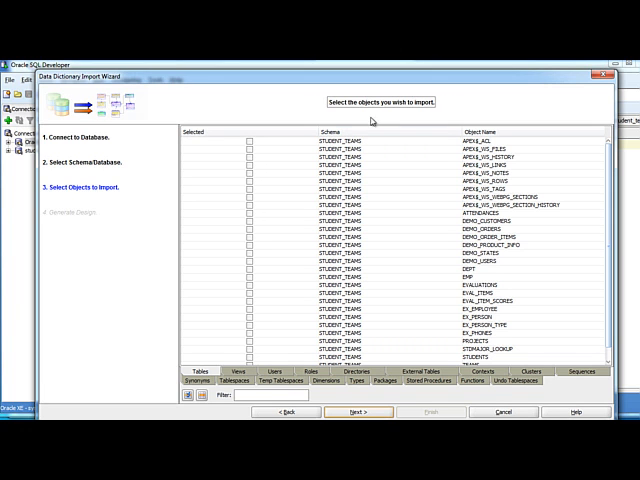
{"action": "mouse_move", "coordinate": [544, 337]}
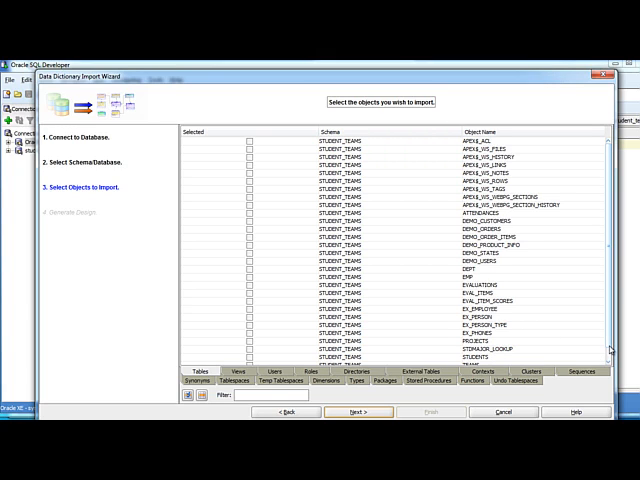
{"action": "mouse_move", "coordinate": [408, 263]}
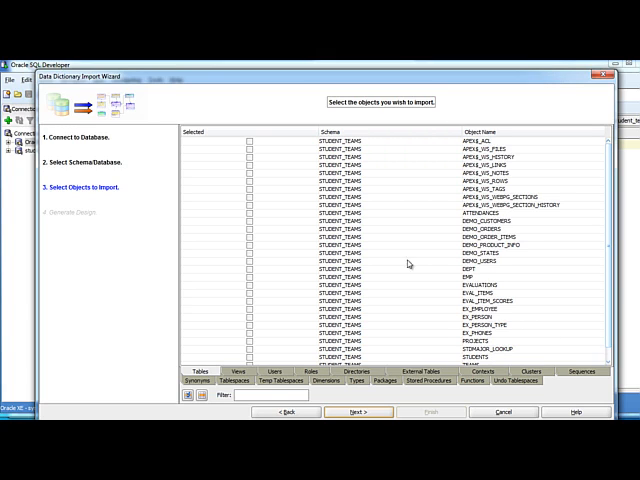
{"action": "mouse_move", "coordinate": [508, 278]}
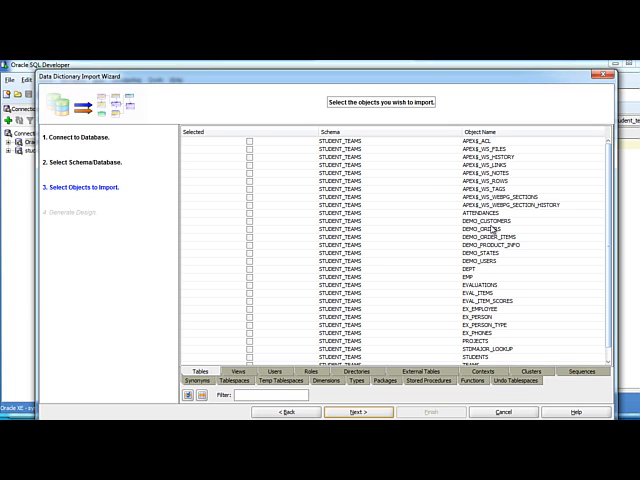
{"action": "mouse_move", "coordinate": [495, 265]}
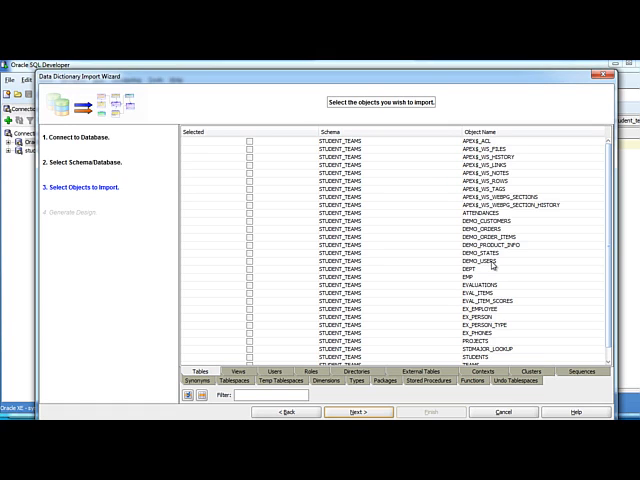
{"action": "mouse_move", "coordinate": [273, 245]}
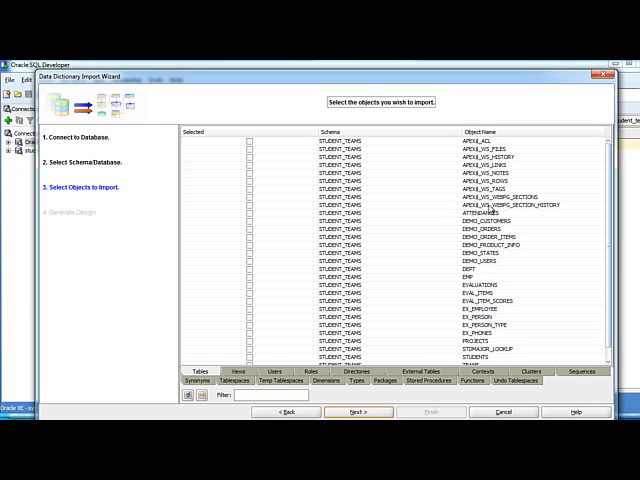
{"action": "mouse_move", "coordinate": [473, 272]}
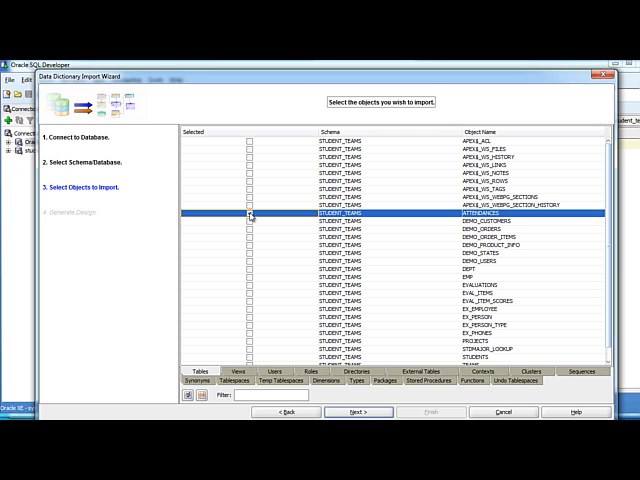
{"action": "left_click", "coordinate": [248, 213]}
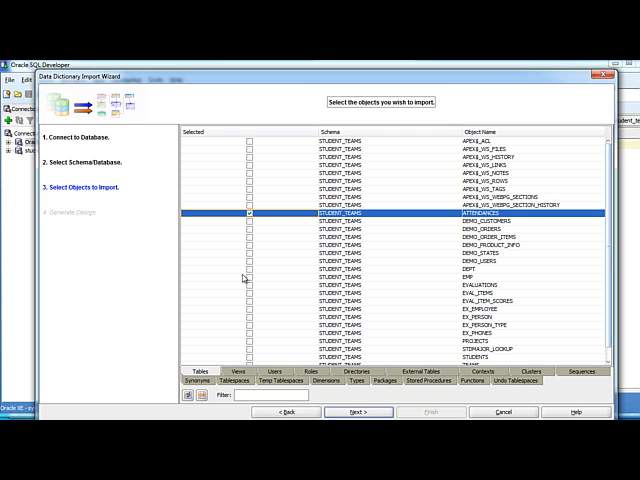
{"action": "left_click", "coordinate": [251, 293]}
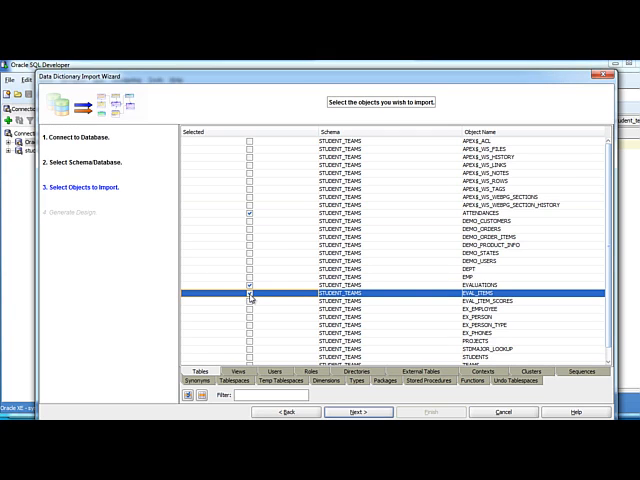
{"action": "left_click", "coordinate": [250, 300]}
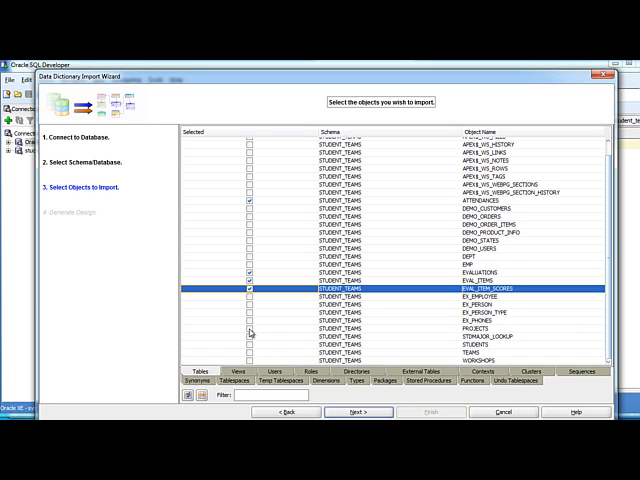
{"action": "left_click", "coordinate": [249, 336]}
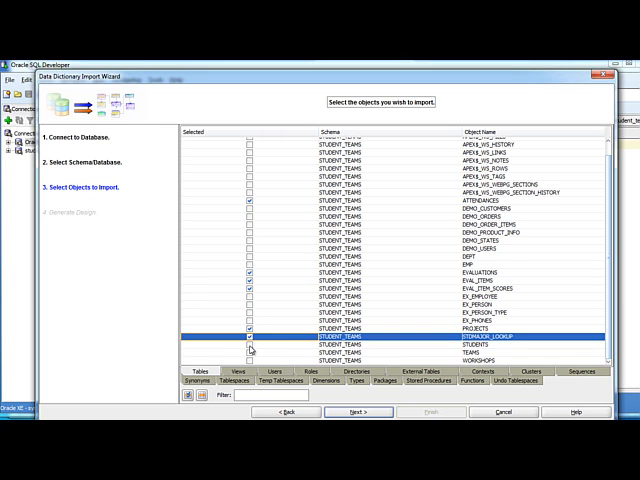
{"action": "left_click", "coordinate": [251, 352]}
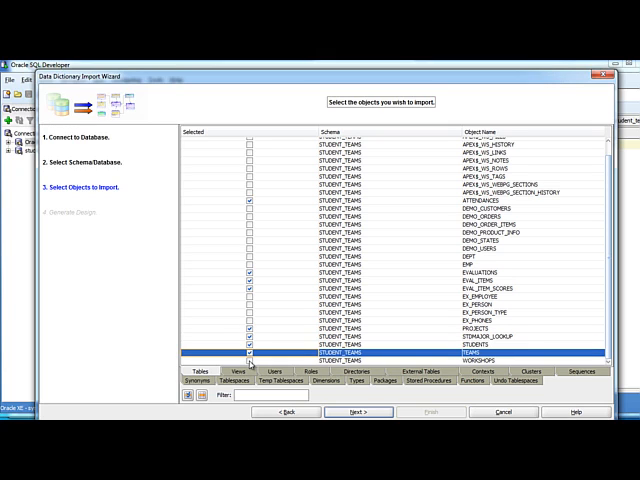
{"action": "left_click", "coordinate": [252, 359]}
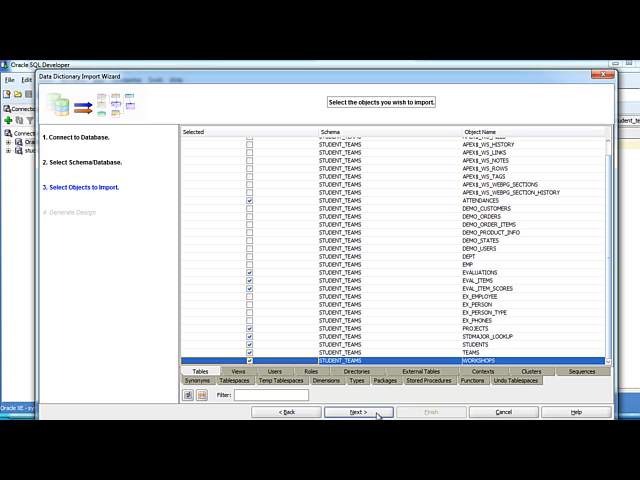
- Review the import summary and finish, importing the nine STUDENT_TEAMS tables into a new design
{"action": "left_click", "coordinate": [359, 412]}
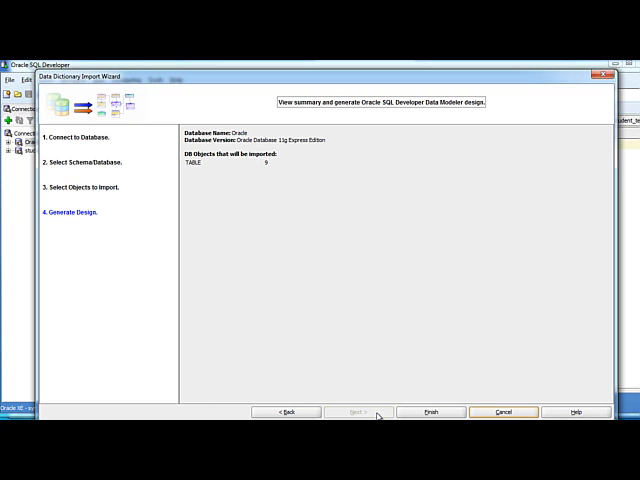
{"action": "left_click", "coordinate": [430, 410]}
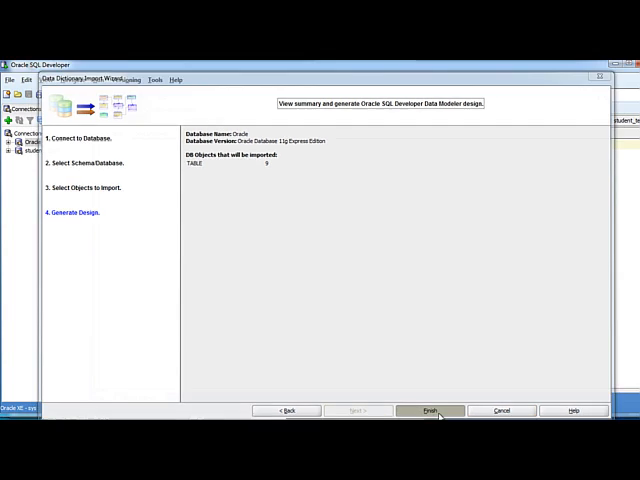
{"action": "left_click", "coordinate": [429, 410]}
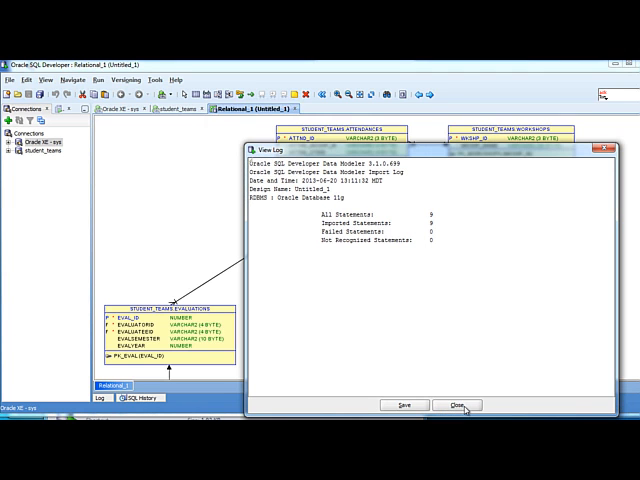
- Close the View Log dialog reporting 9 statements imported, none failed
{"action": "left_click", "coordinate": [459, 404]}
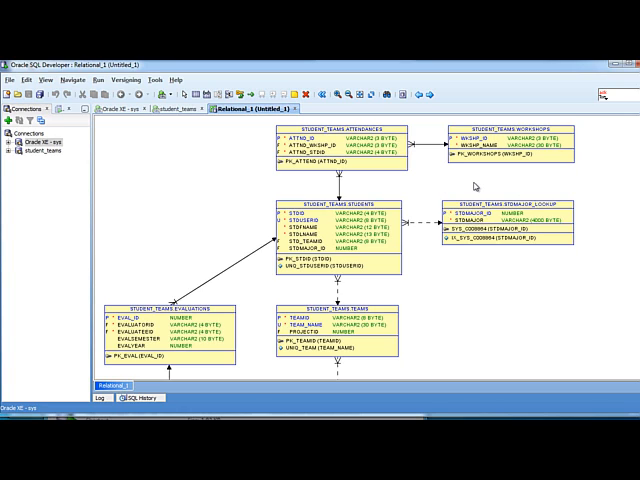
{"action": "mouse_move", "coordinate": [475, 187]}
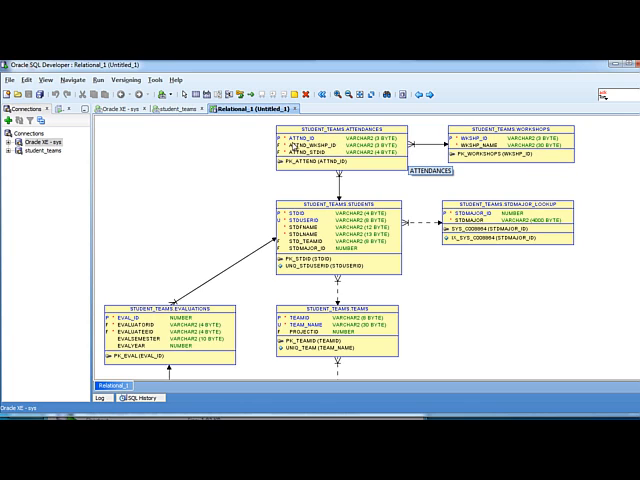
{"action": "mouse_move", "coordinate": [445, 190]}
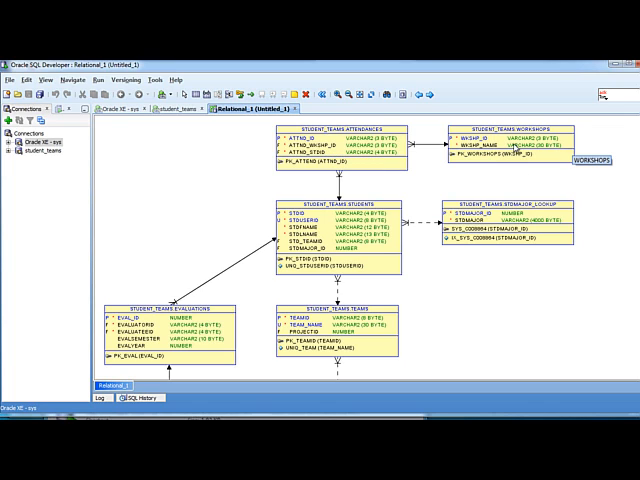
{"action": "mouse_move", "coordinate": [545, 175]}
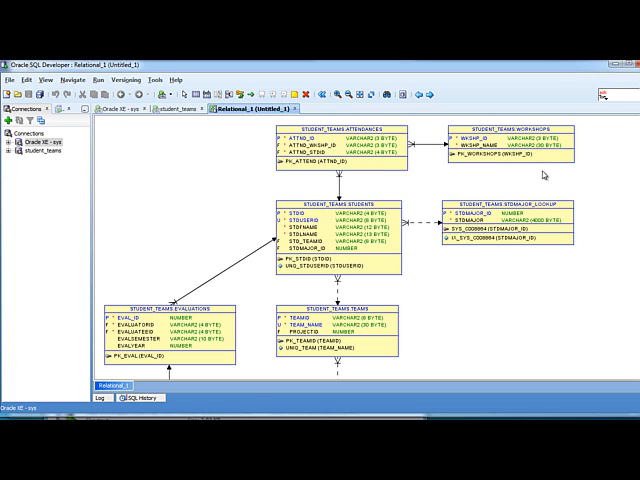